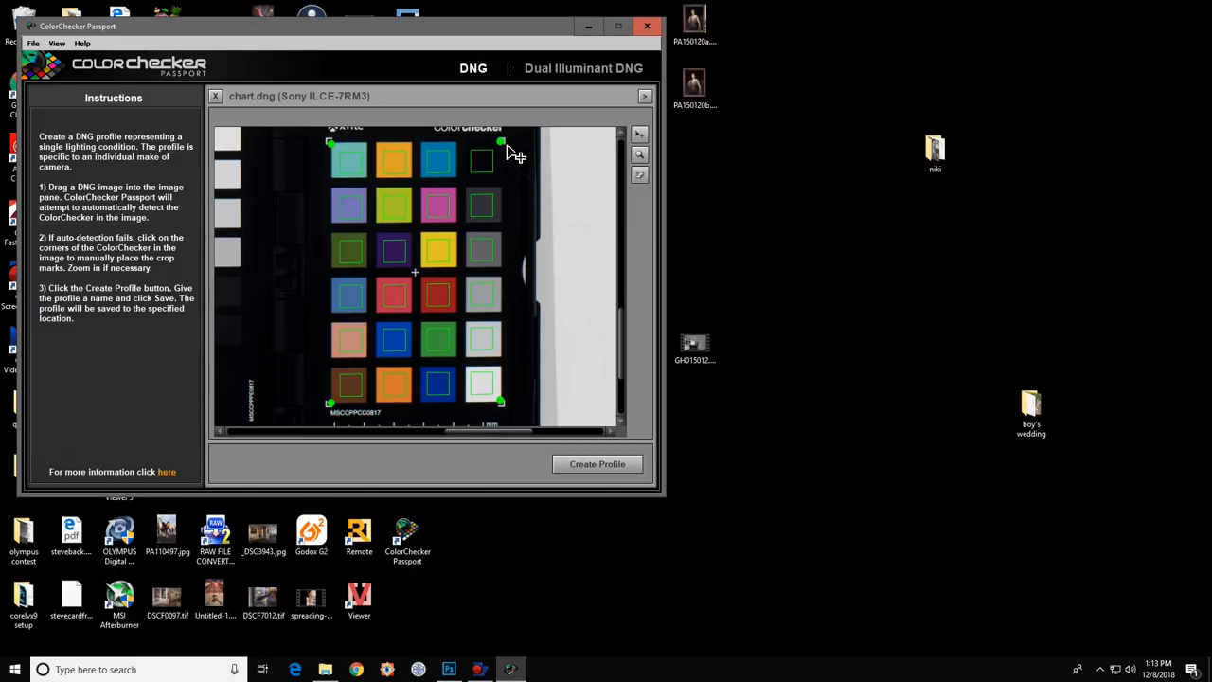
pyautogui.moveTo(481, 424)
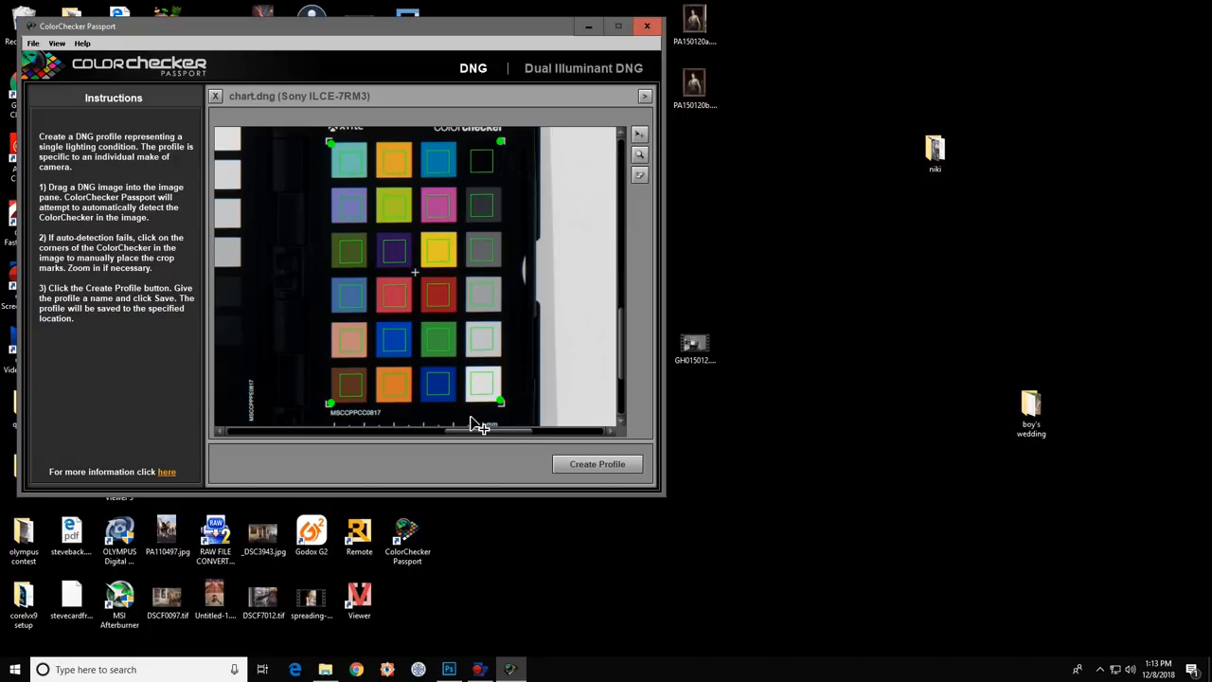
pyautogui.moveTo(343, 178)
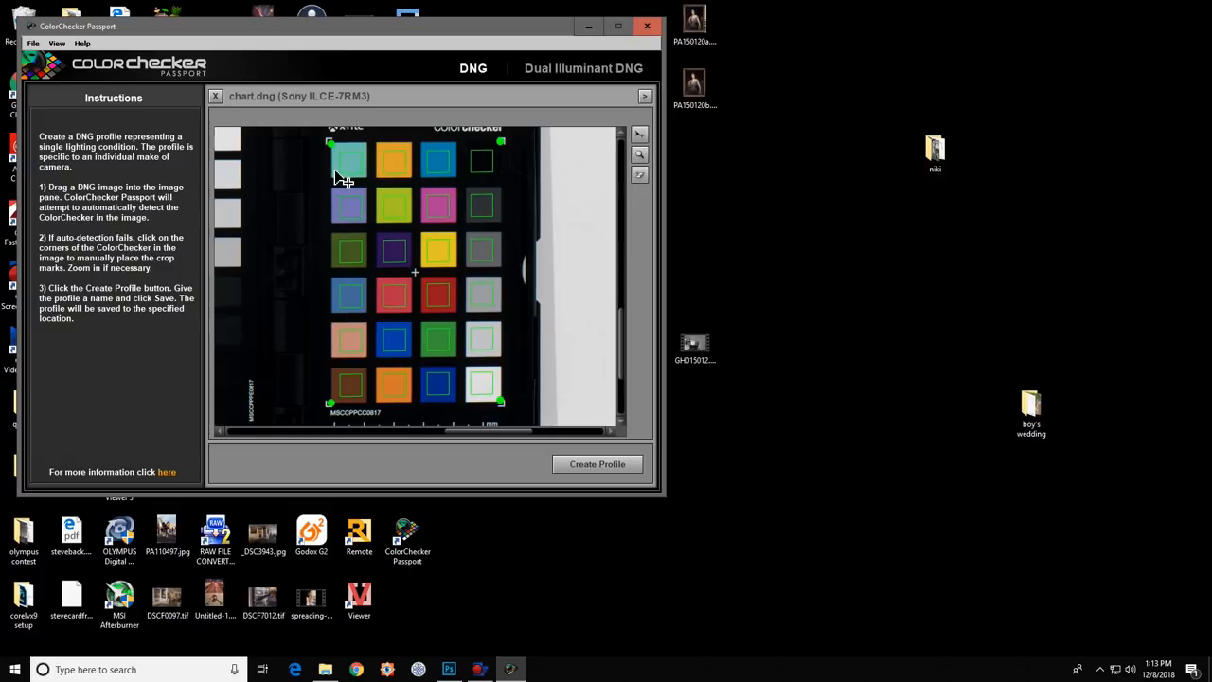
pyautogui.moveTo(484, 225)
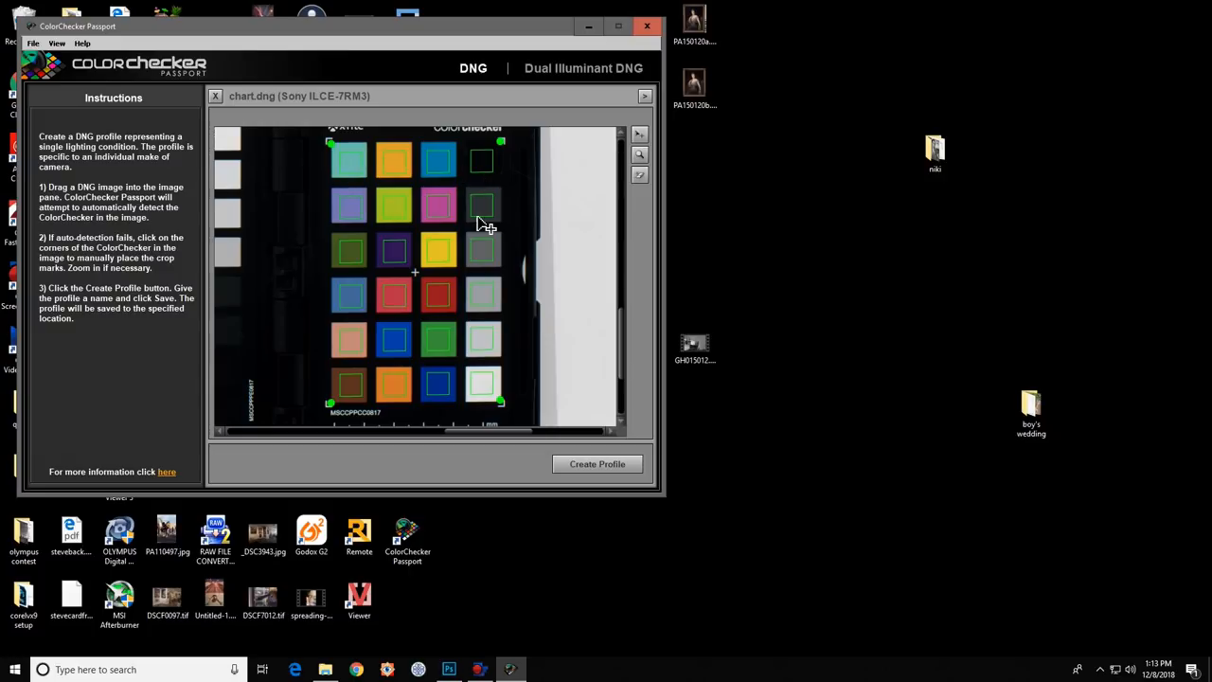
pyautogui.moveTo(473, 303)
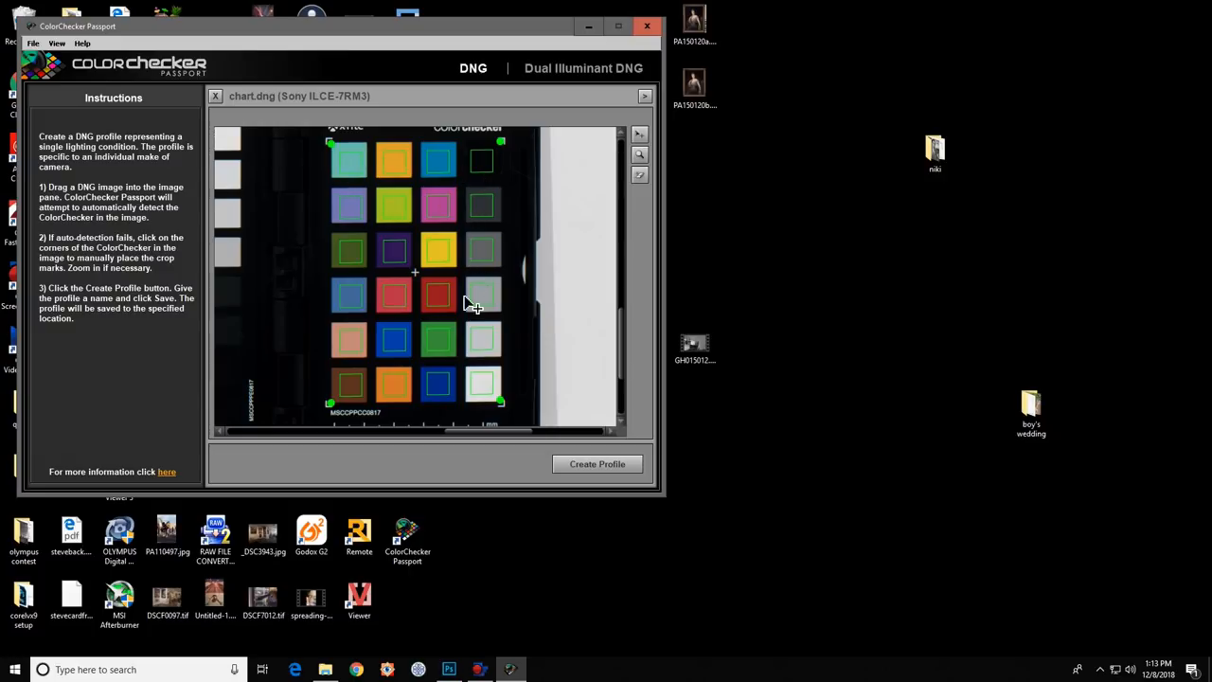
pyautogui.moveTo(402, 397)
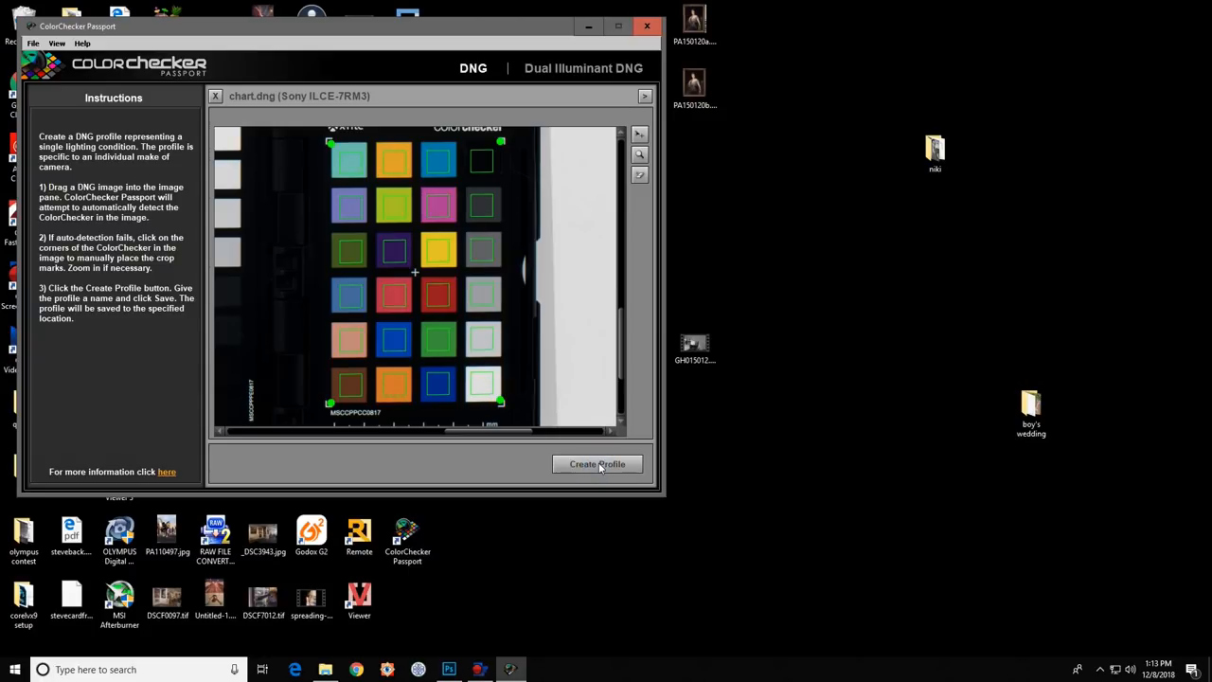
# - Generate the profile from the chart and save it under a renamed Sony ILCE-7RM3 file name
pyautogui.click(597, 464)
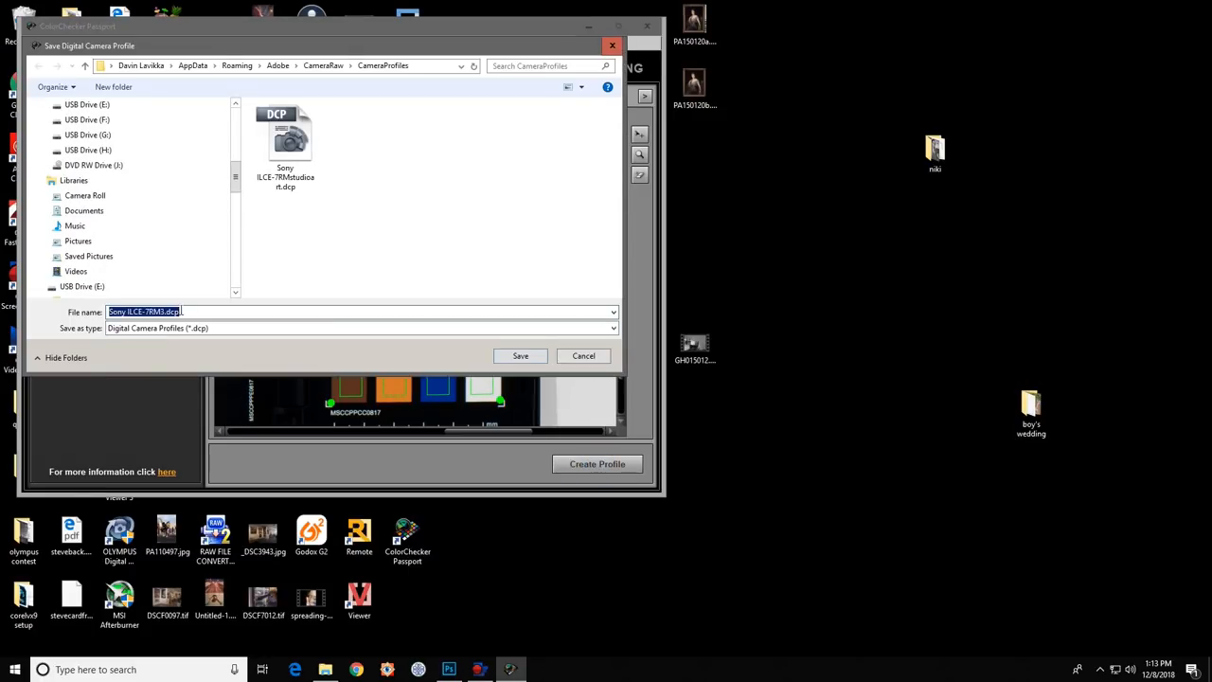
pyautogui.click(166, 311)
pyautogui.write('artwork')
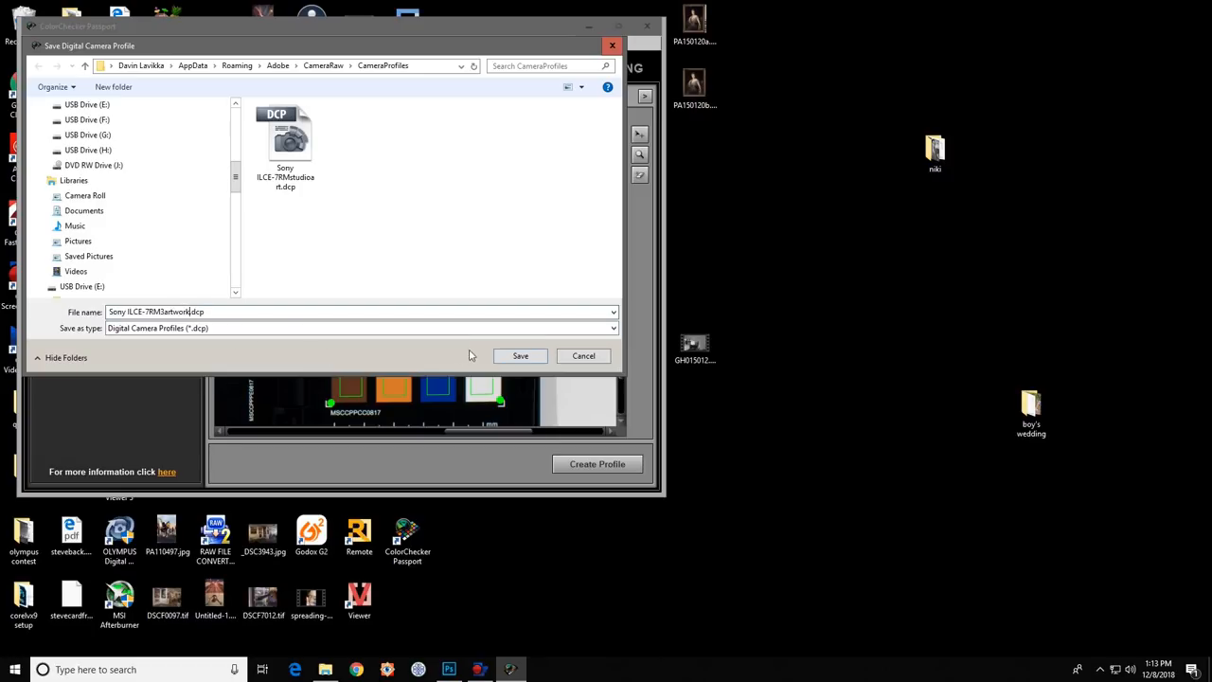
pyautogui.click(518, 356)
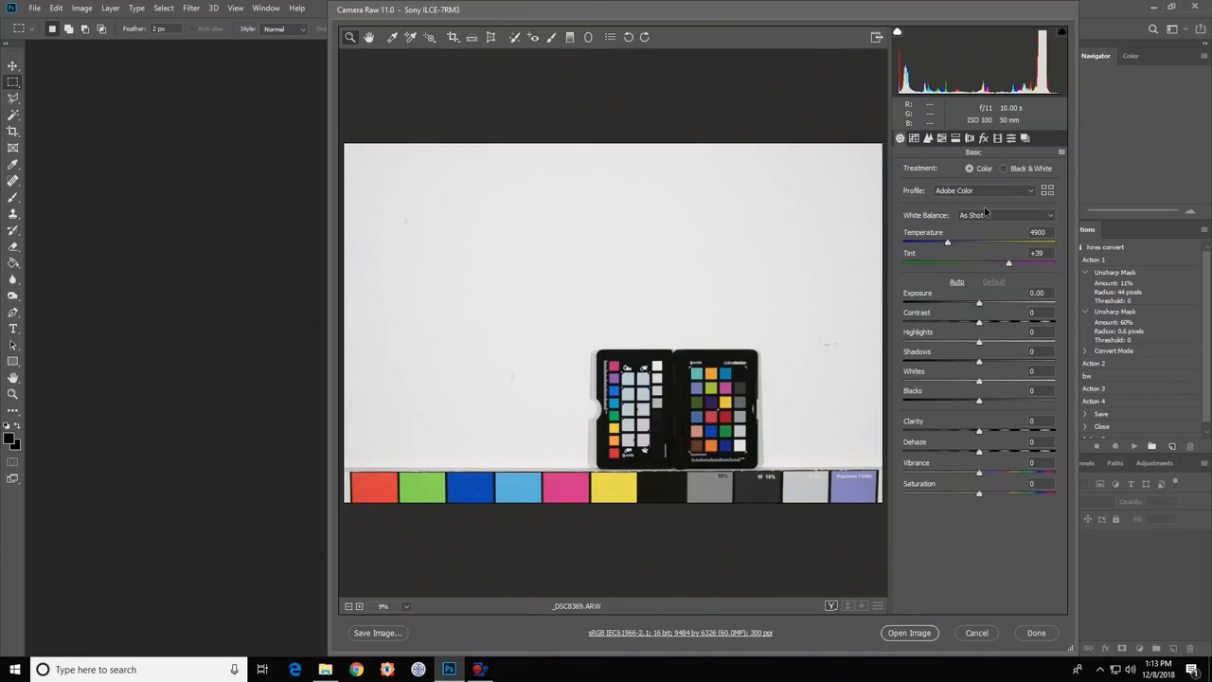
pyautogui.moveTo(1049, 190)
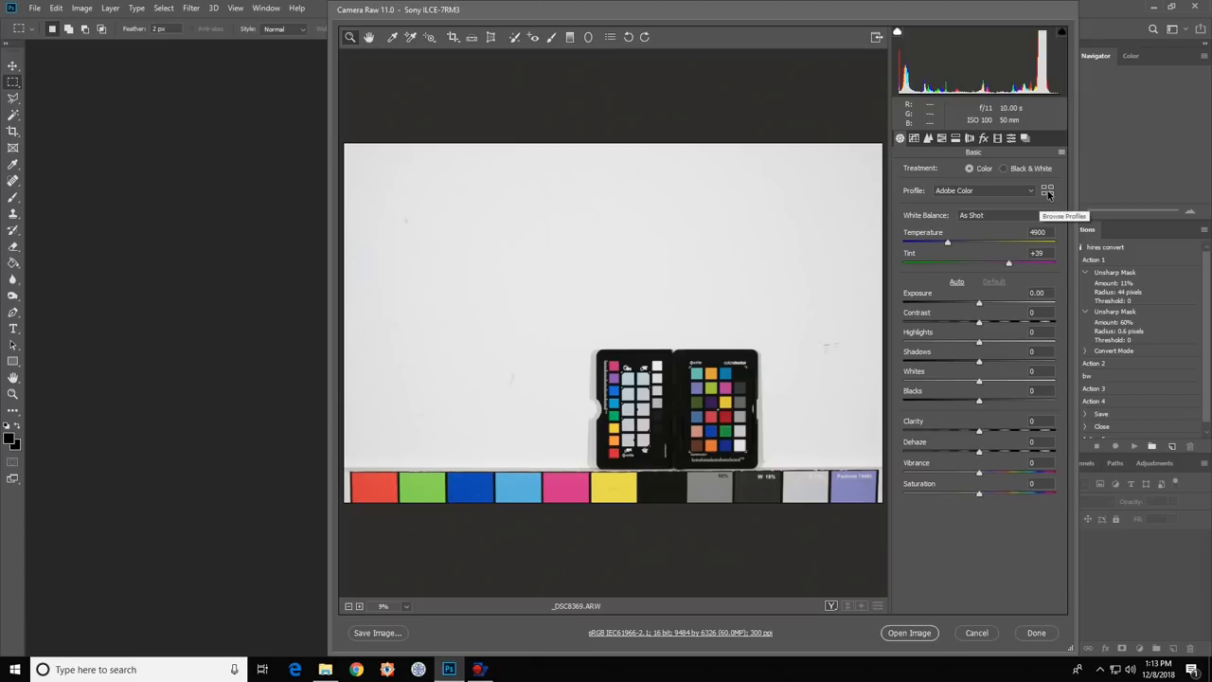
# - Select the new custom Sony profile from the Profiles group and return to basic adjustments
pyautogui.click(1049, 189)
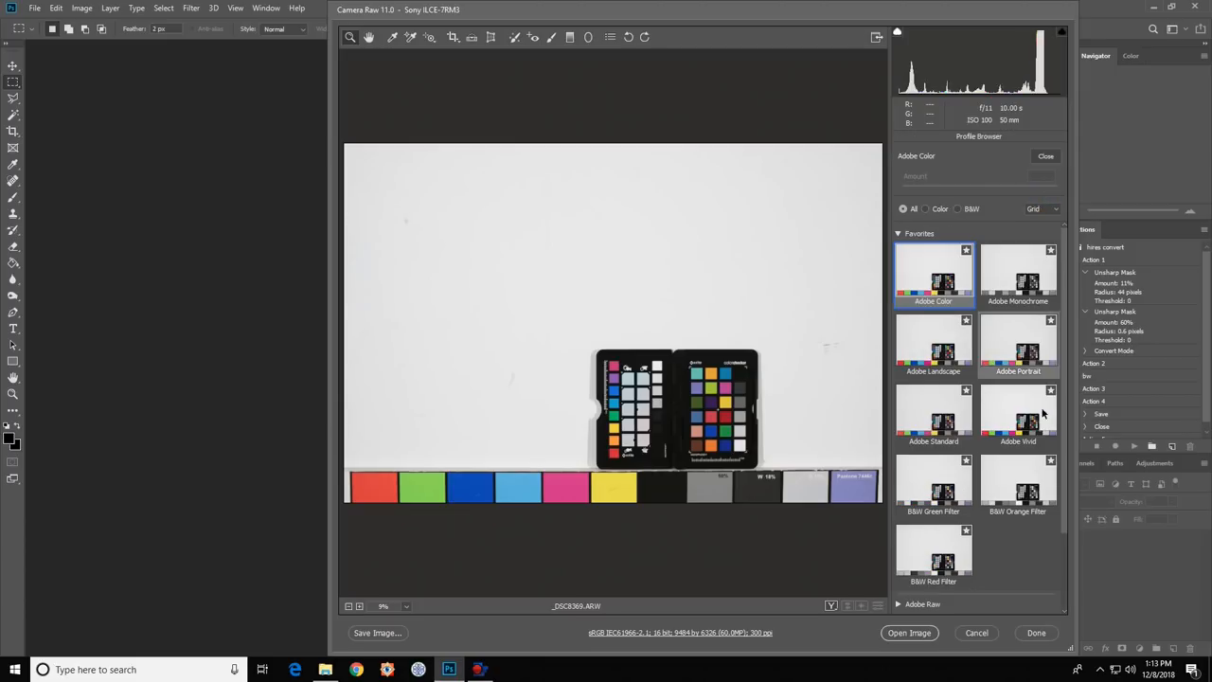
pyautogui.scroll(-3)
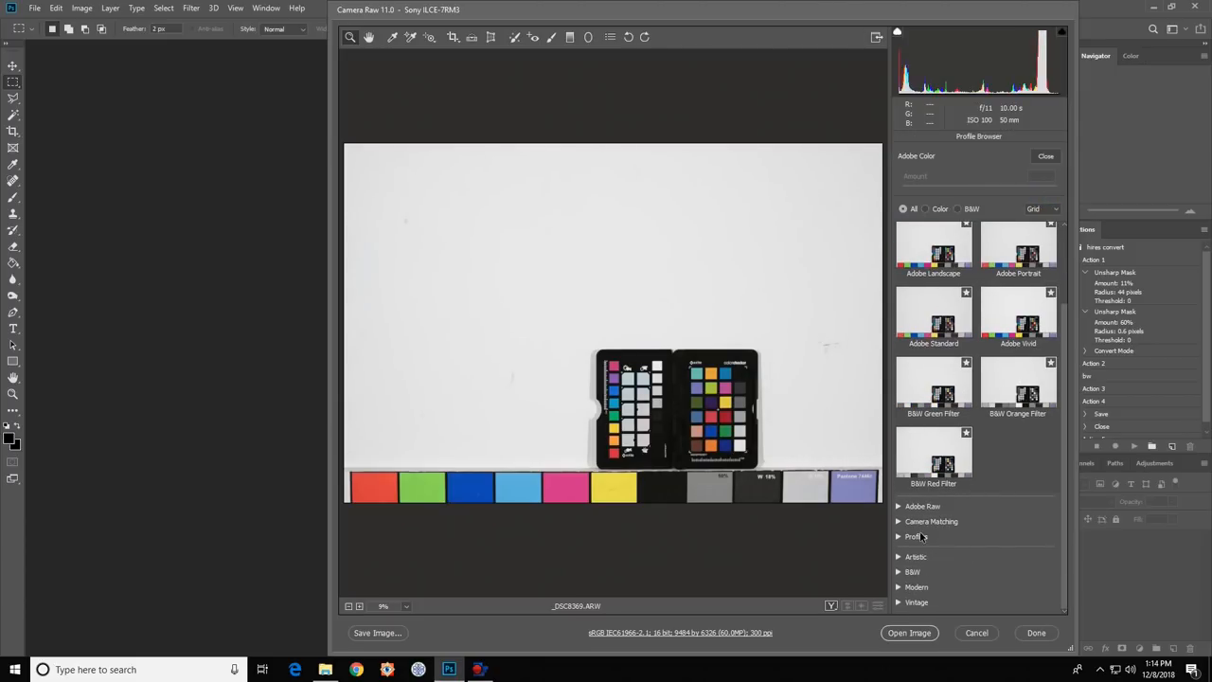
pyautogui.click(916, 536)
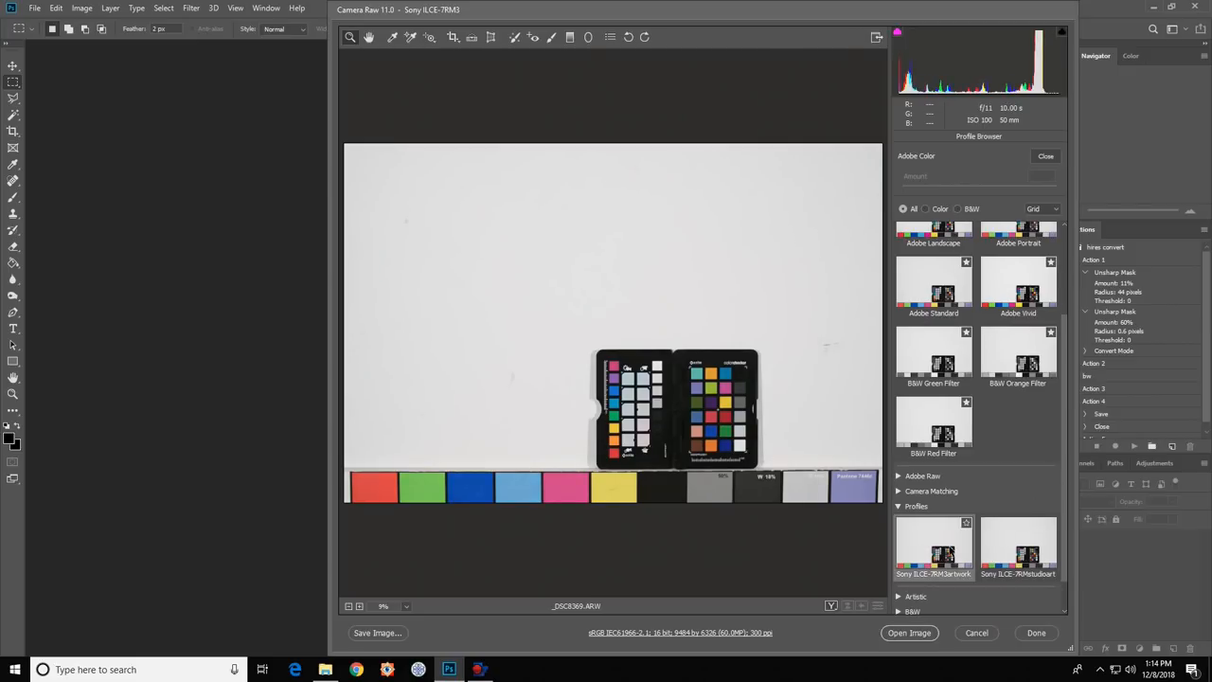
pyautogui.click(931, 519)
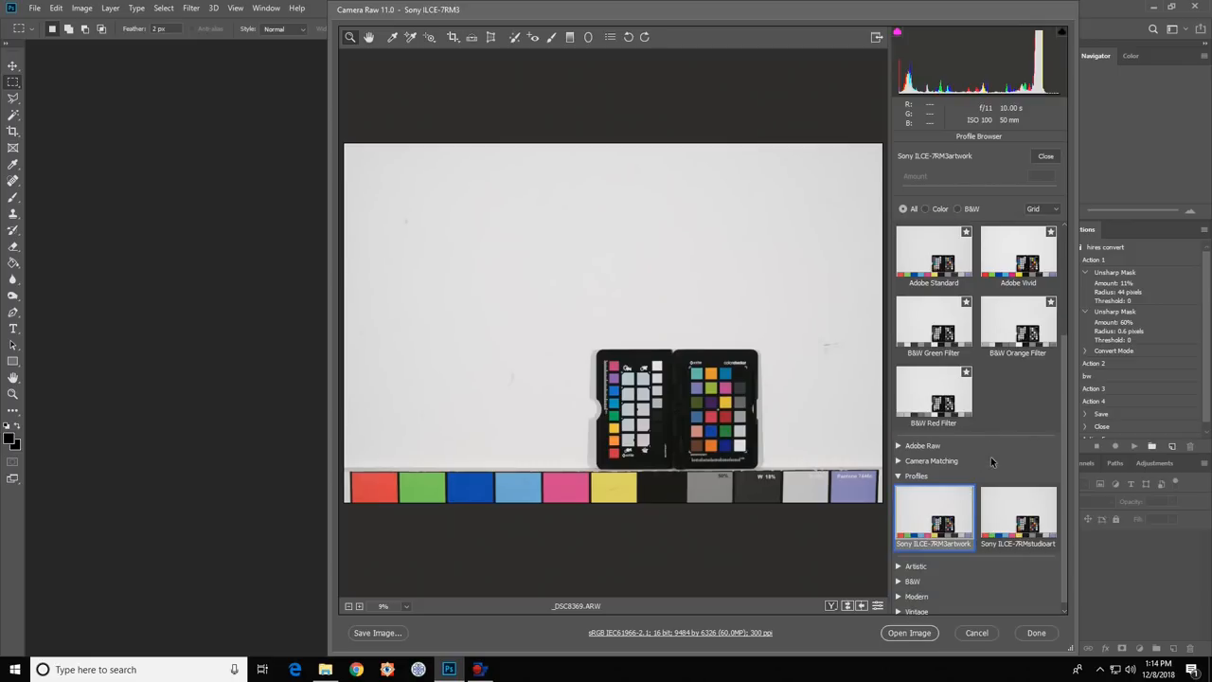
pyautogui.moveTo(996, 378)
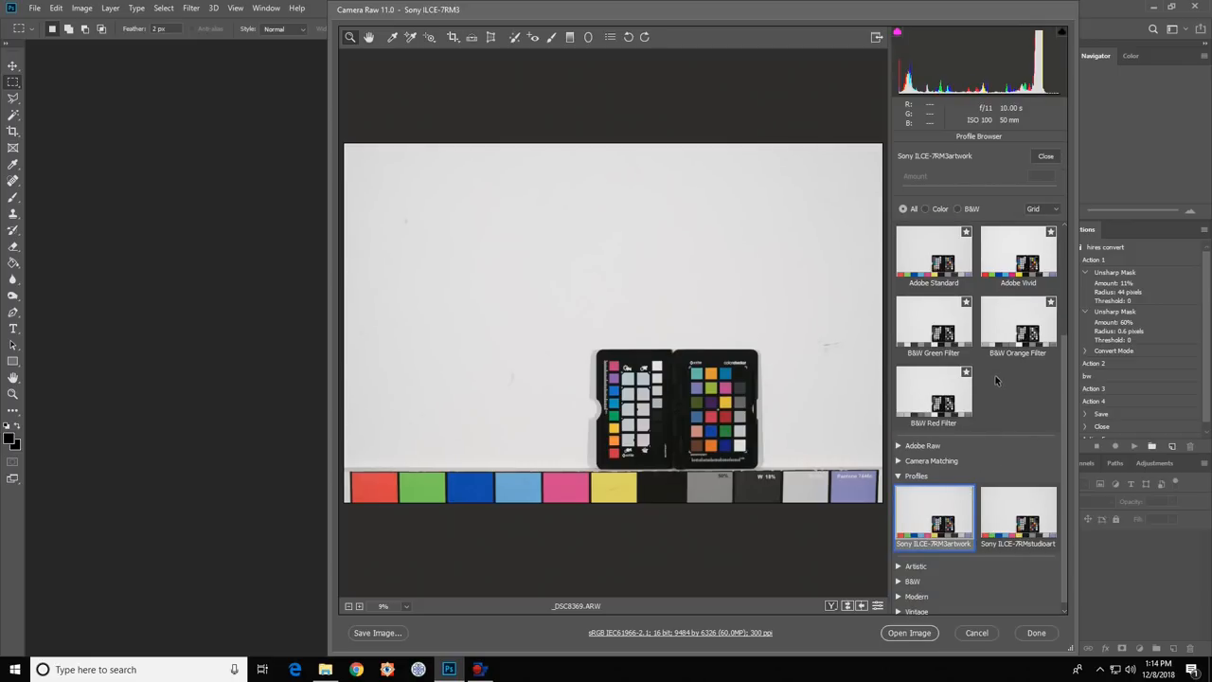
pyautogui.click(1045, 156)
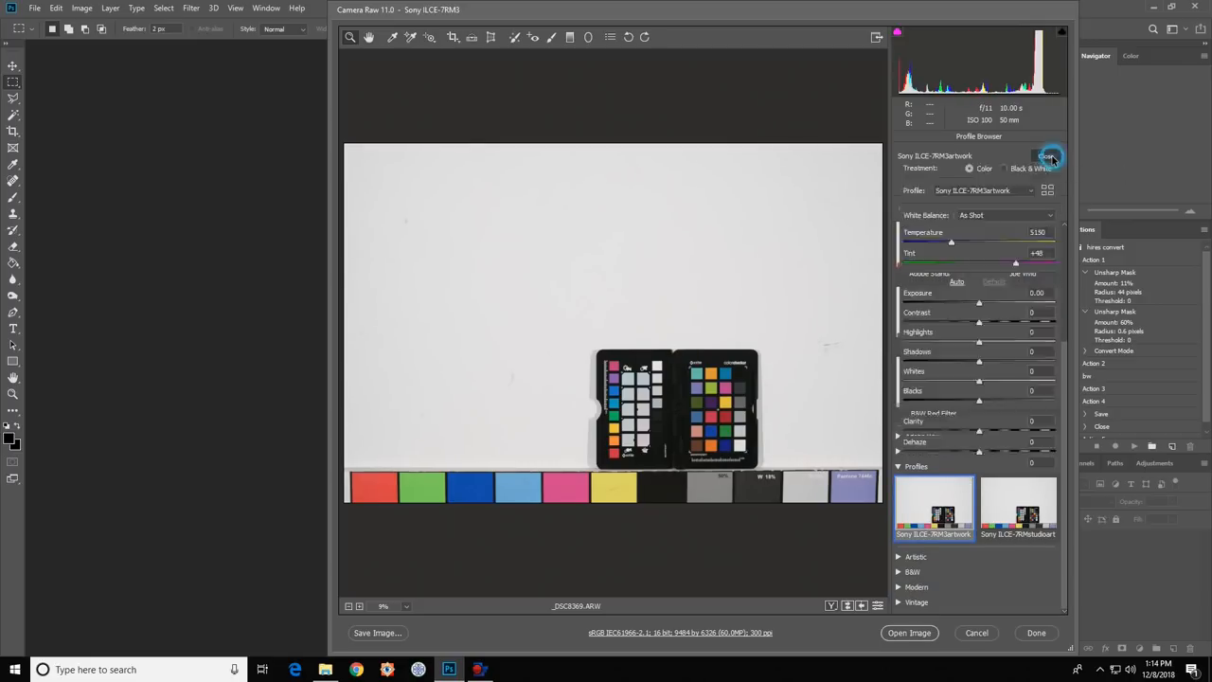